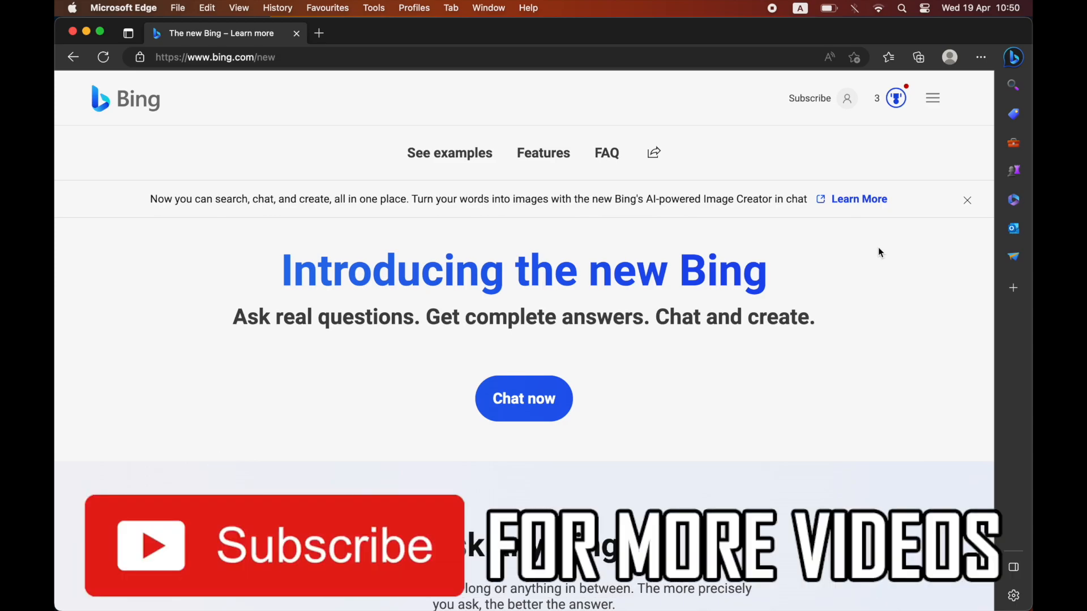
mouse_move(603, 196)
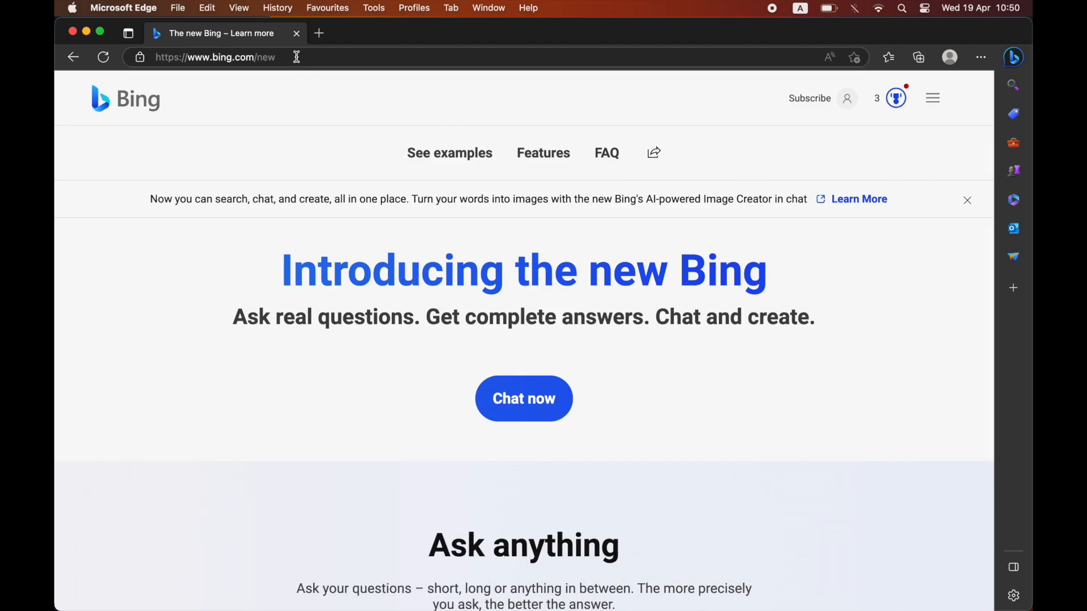
Navigate the browser to bing.com/create to load Bing's Image Creator page
left_click(215, 57)
type("c")
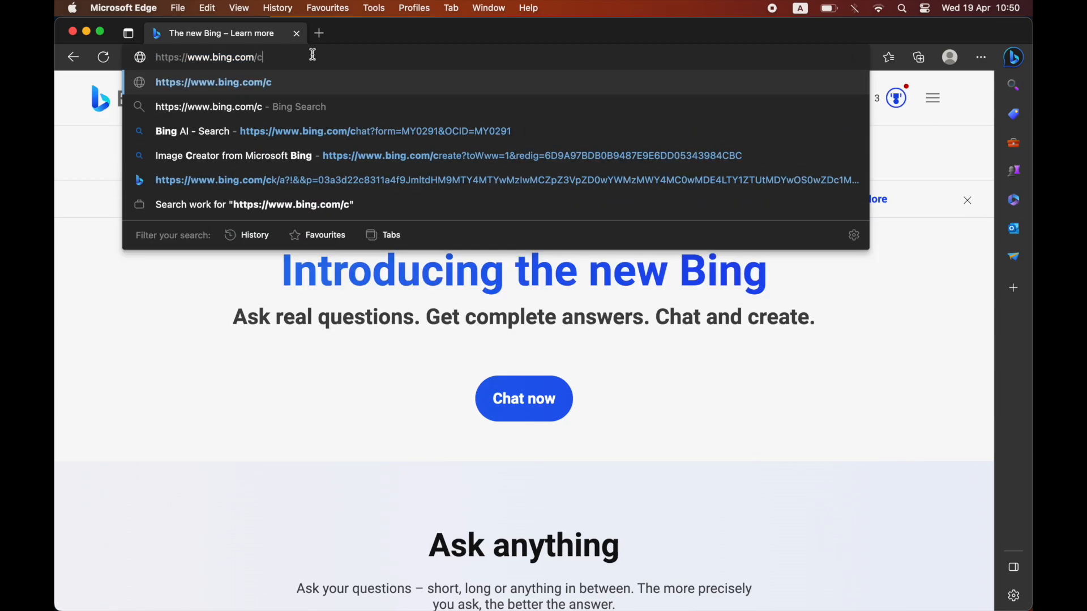
type("reate")
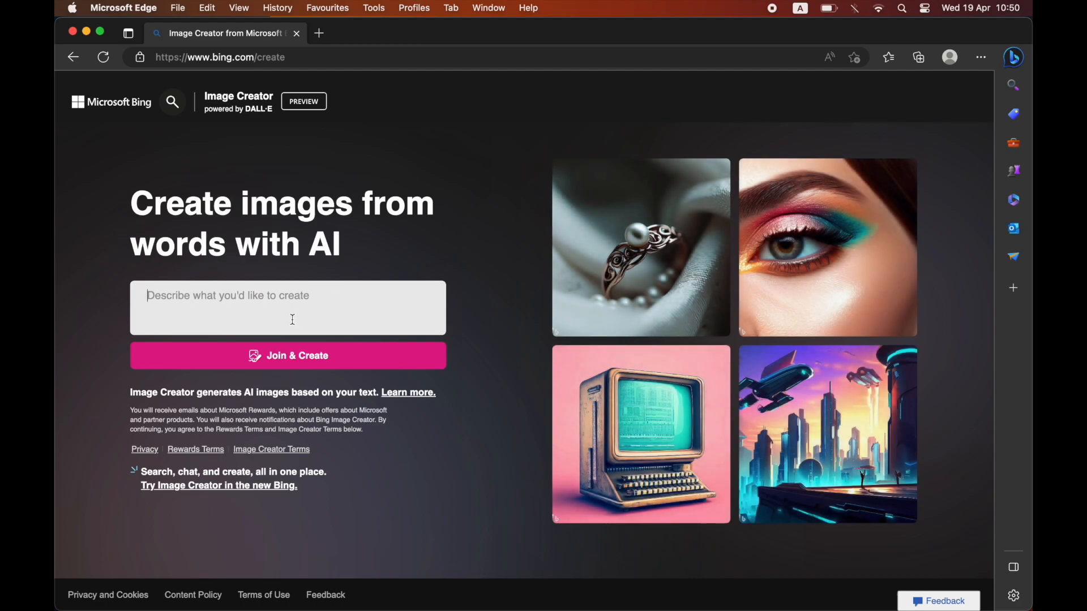
Submit the prompt 'a computer in space' and start generating images
type("a compu")
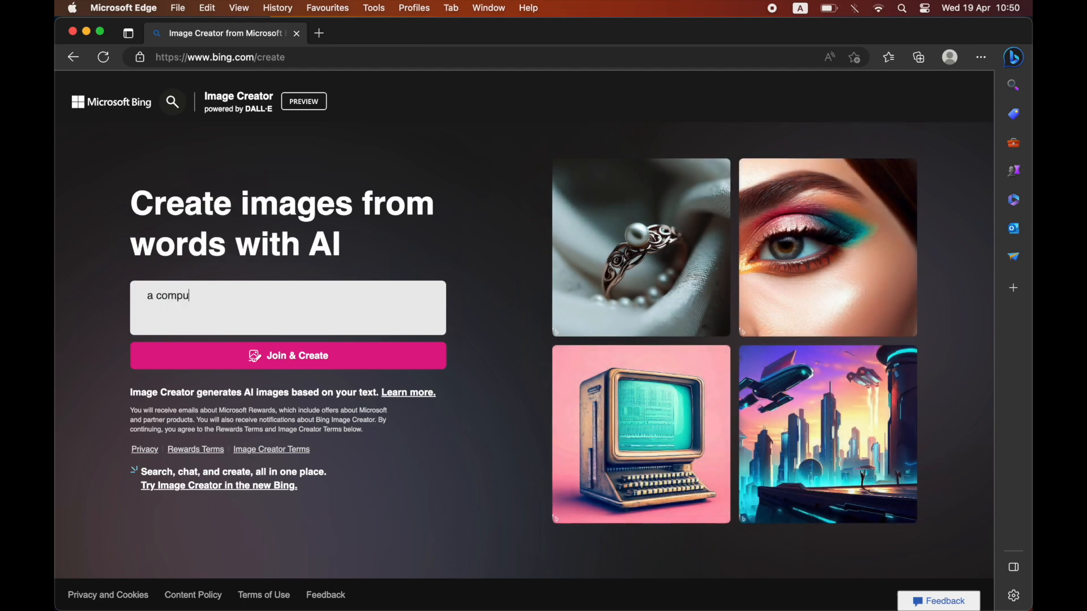
type("ter in spa")
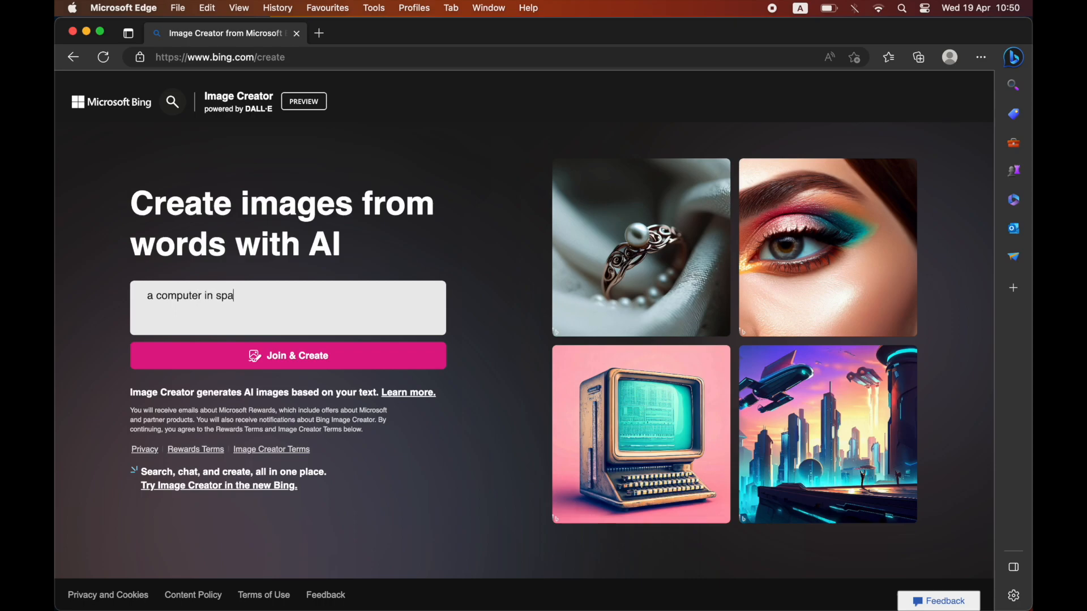
type("ce")
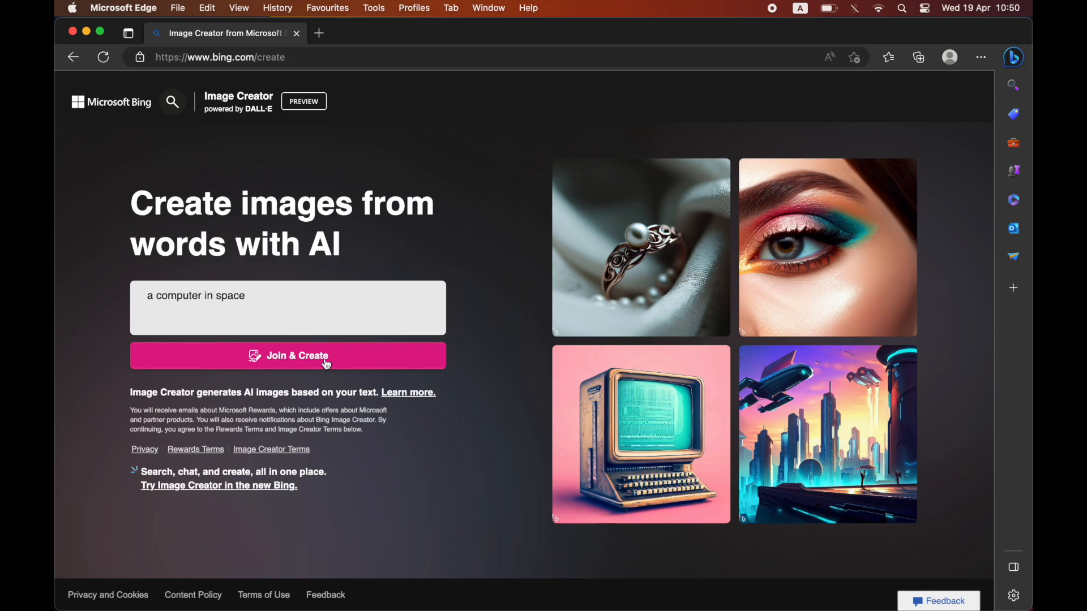
left_click(286, 355)
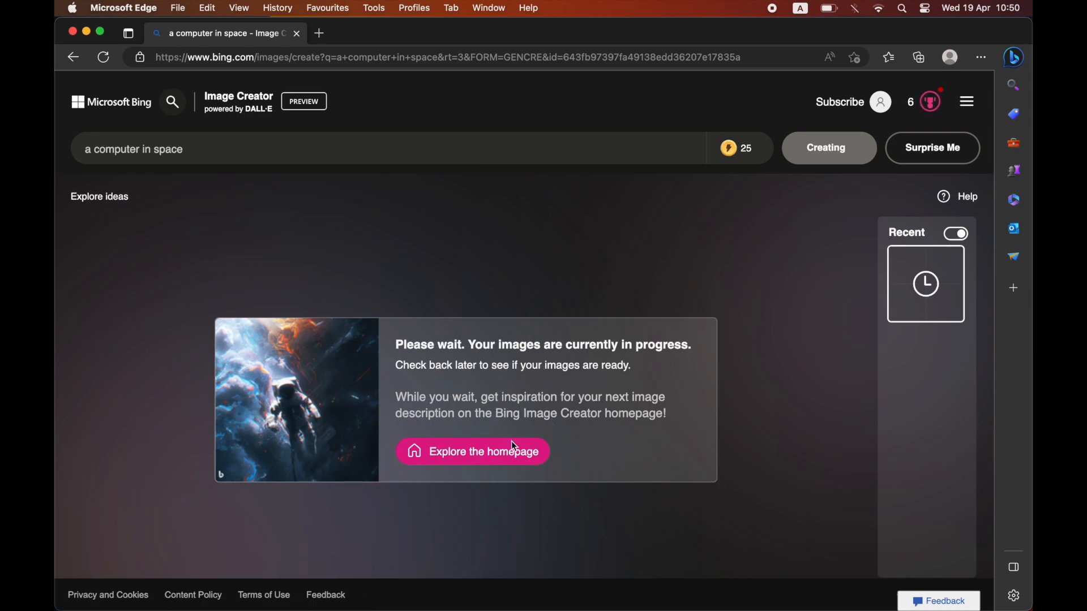
mouse_move(567, 380)
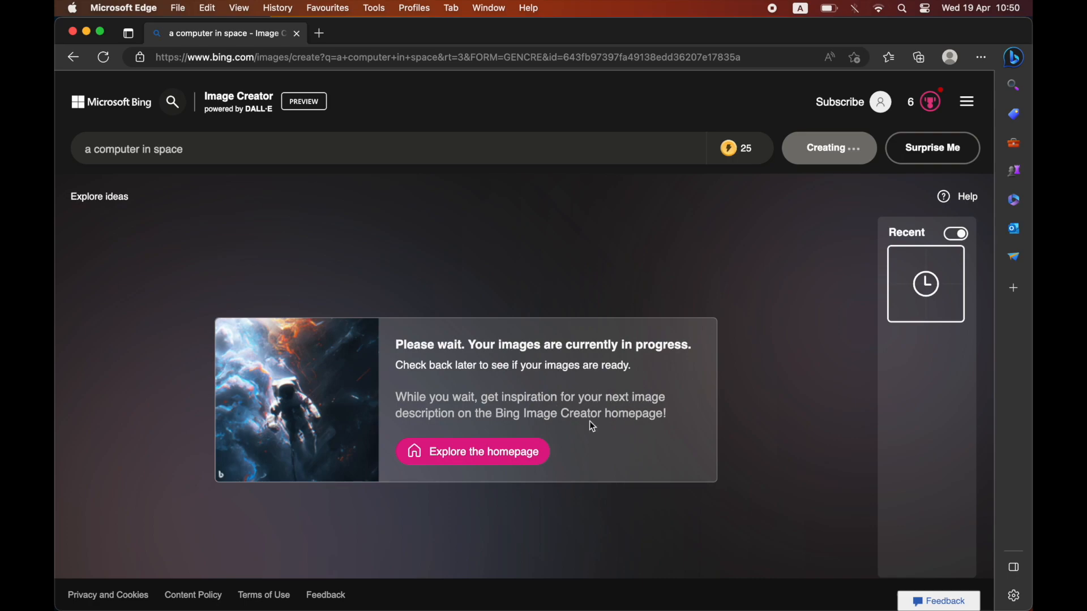
mouse_move(832, 174)
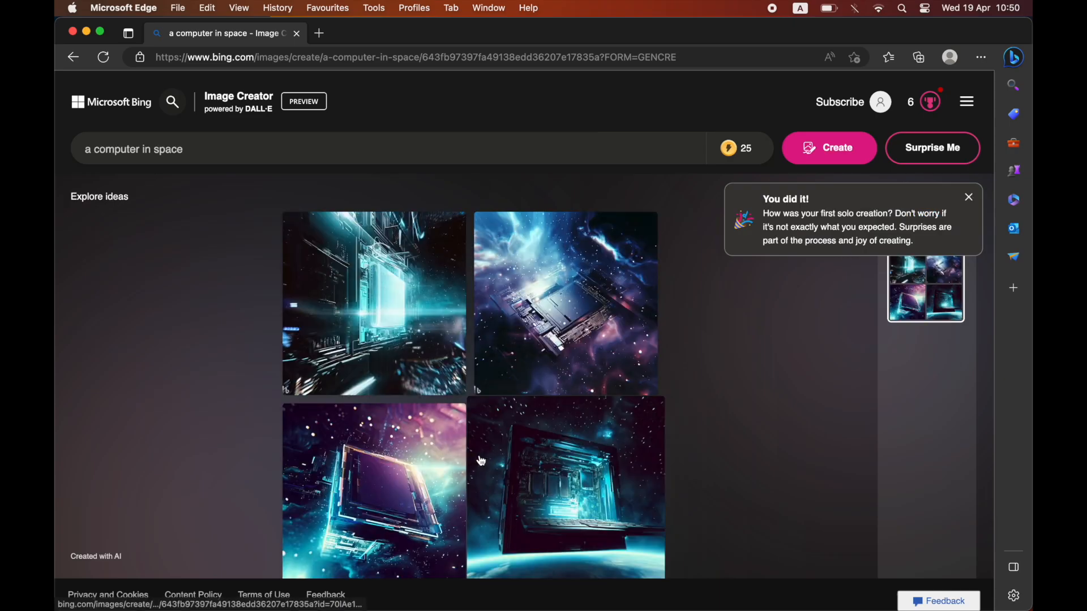
mouse_move(762, 310)
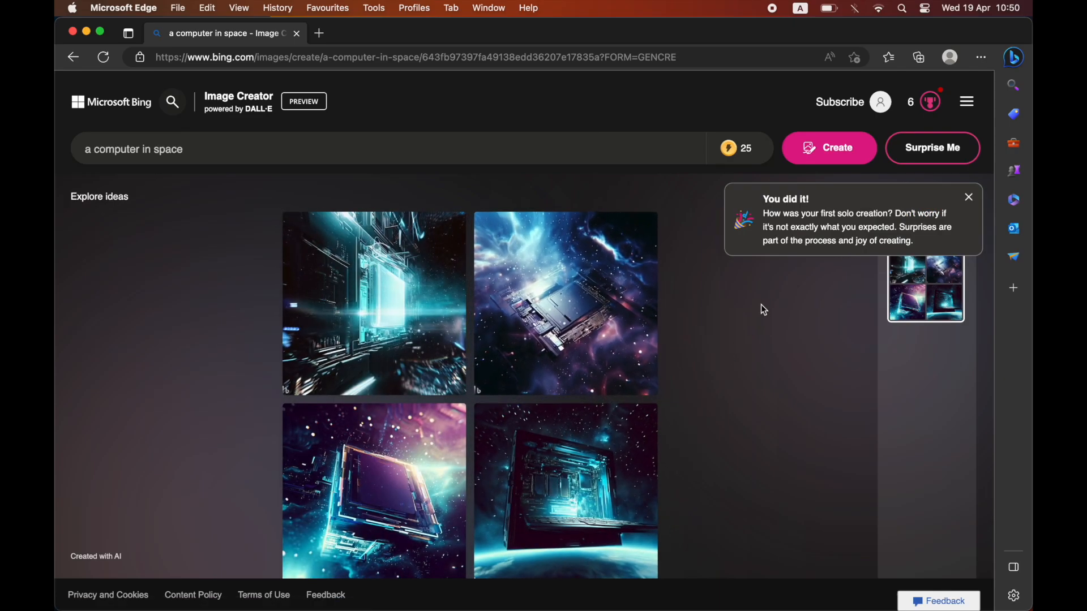
mouse_move(970, 208)
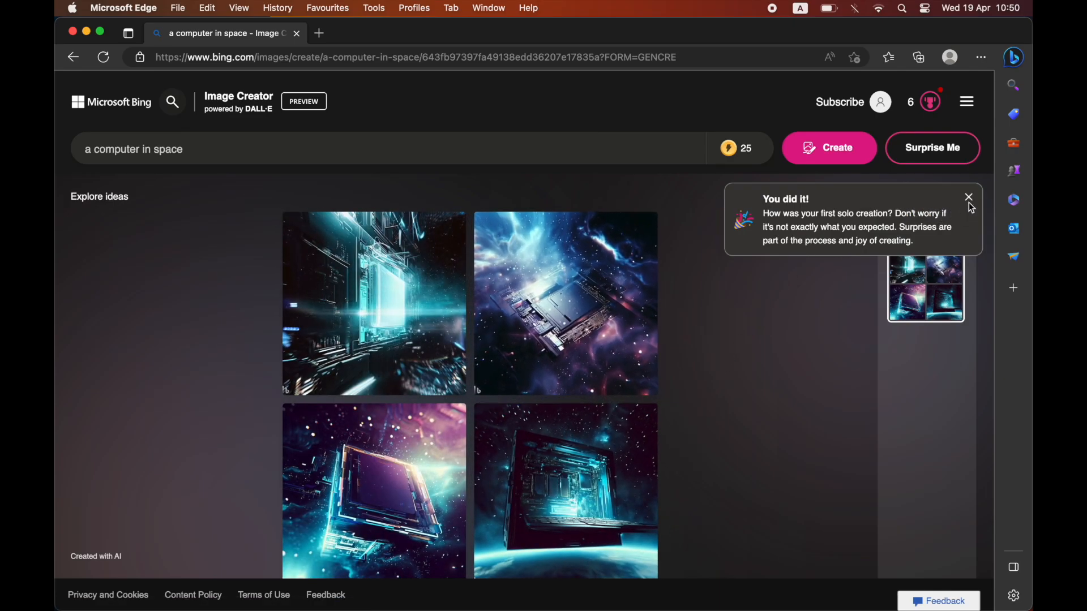
Dismiss the 'You did it!' first-creation popup, leaving the four images in view
left_click(968, 199)
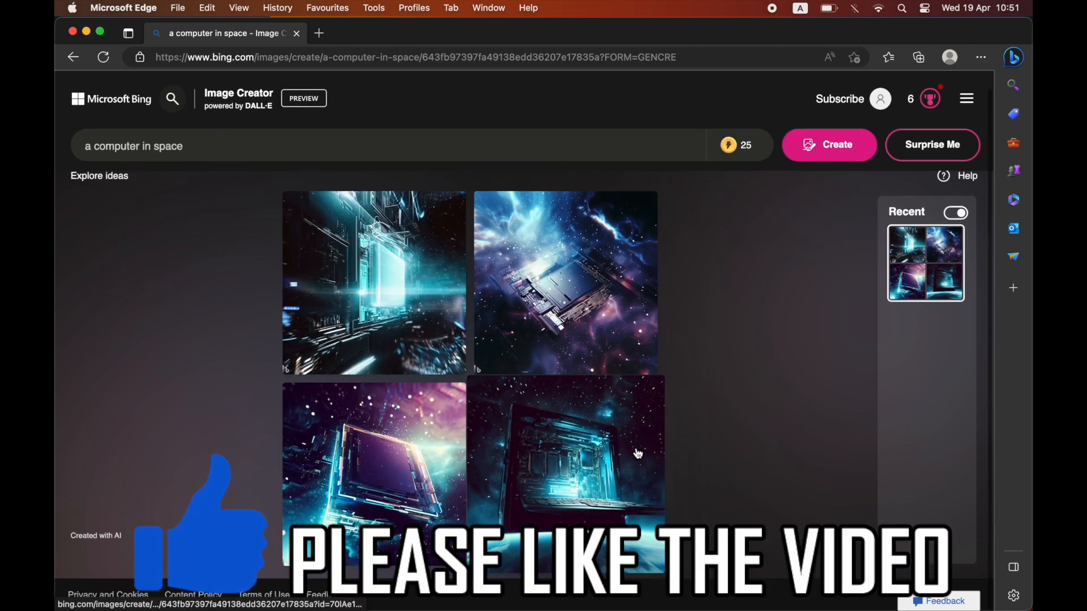